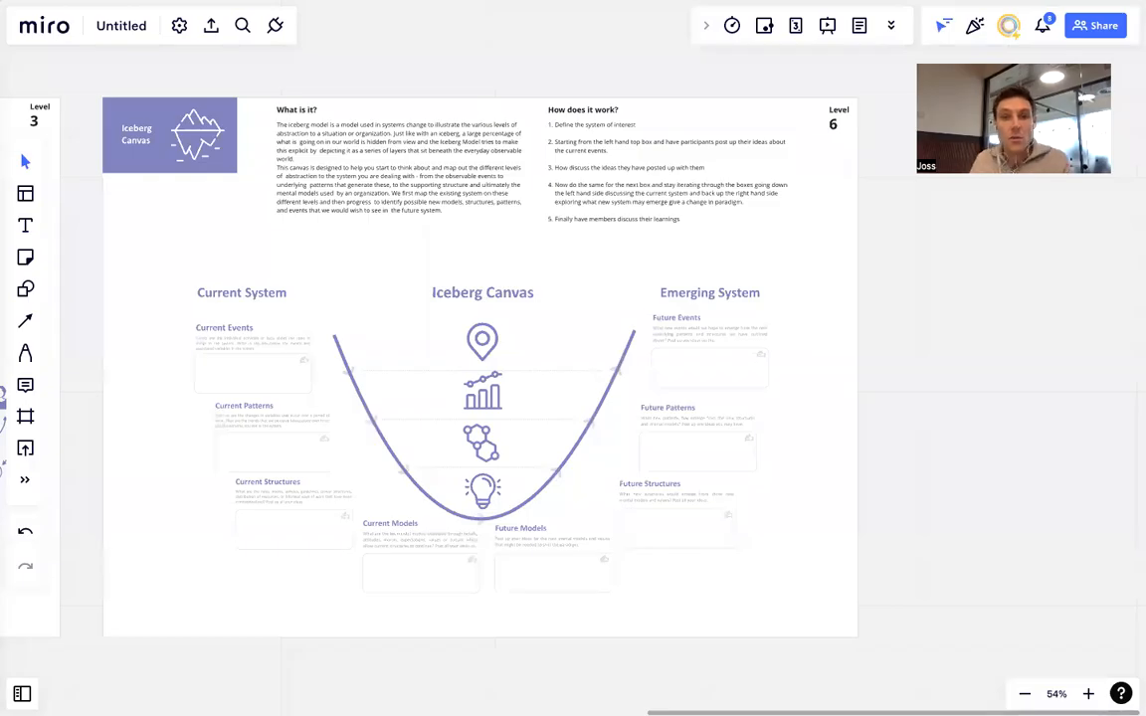
pyautogui.moveTo(899, 84)
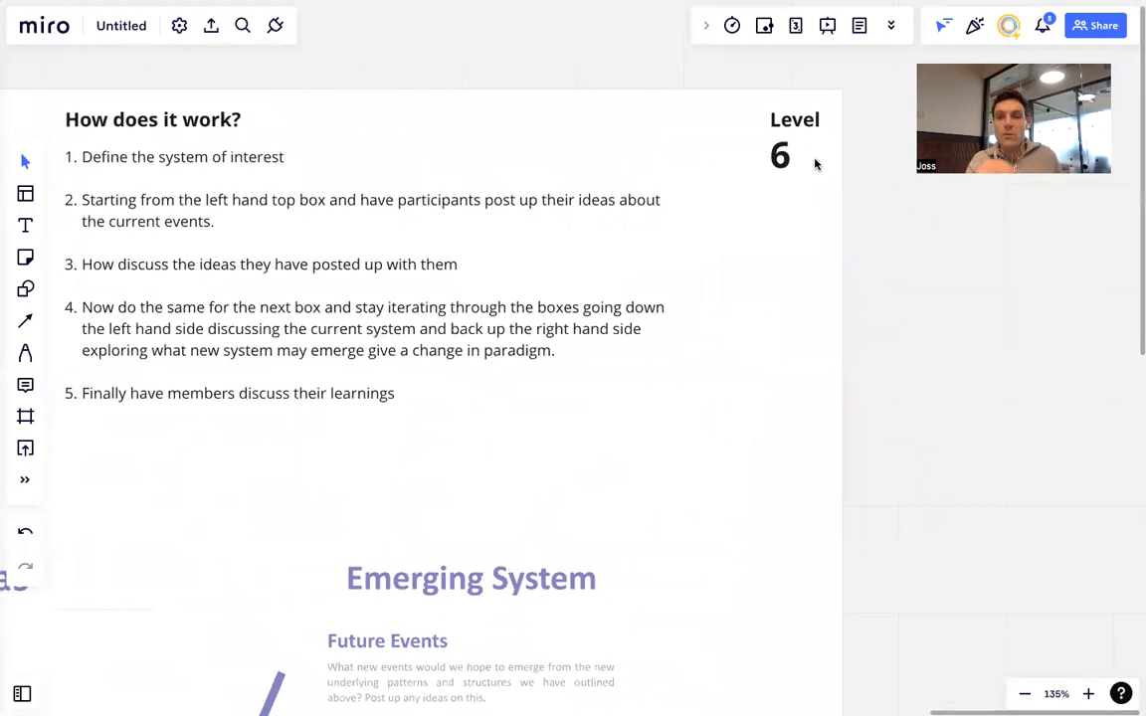
# Place a blank yellow sticky note beside the pin icon on the Iceberg Canvas.
pyautogui.click(780, 157)
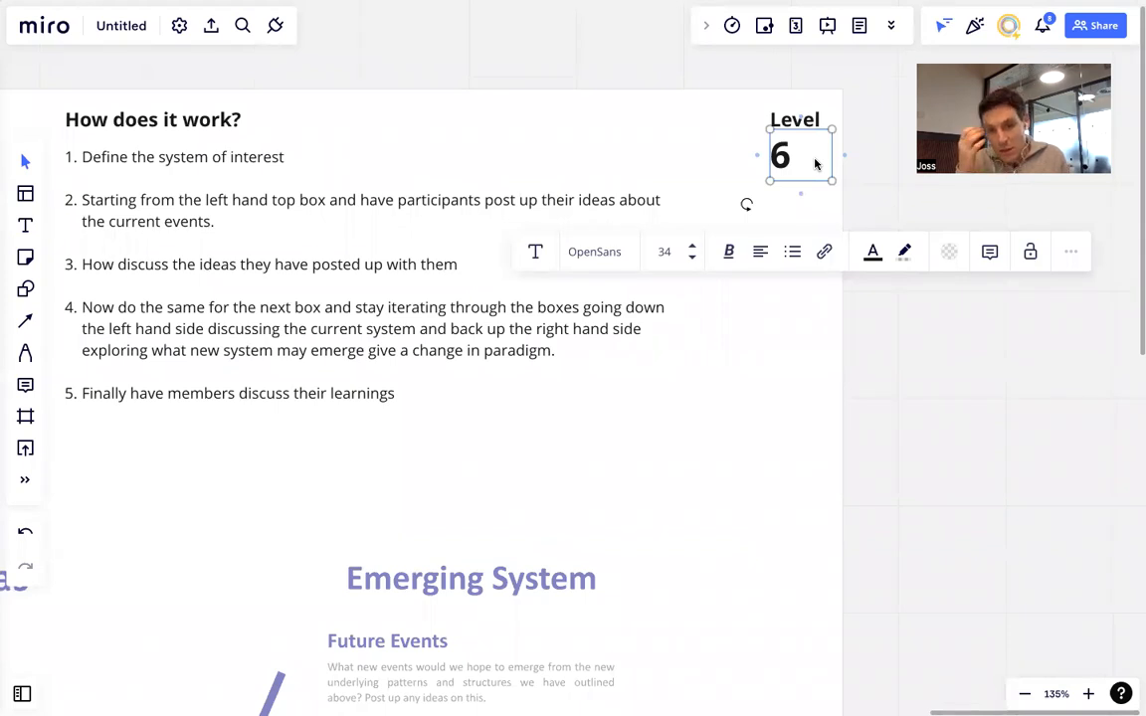
pyautogui.moveTo(870, 385)
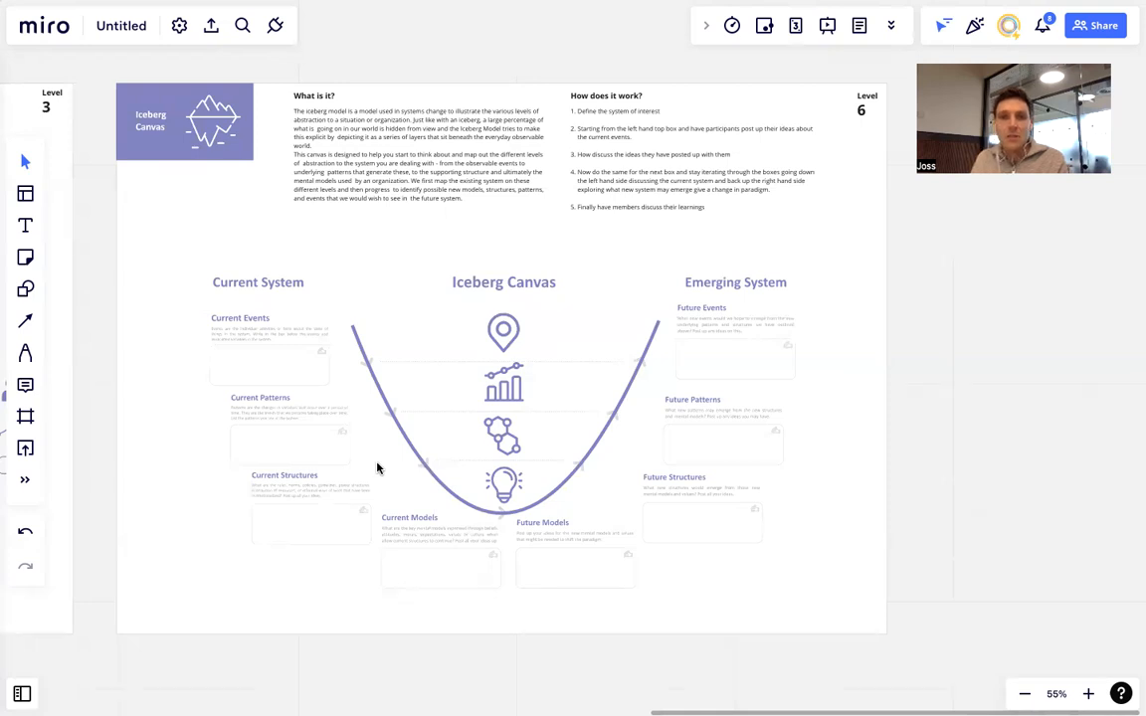
pyautogui.moveTo(172, 250)
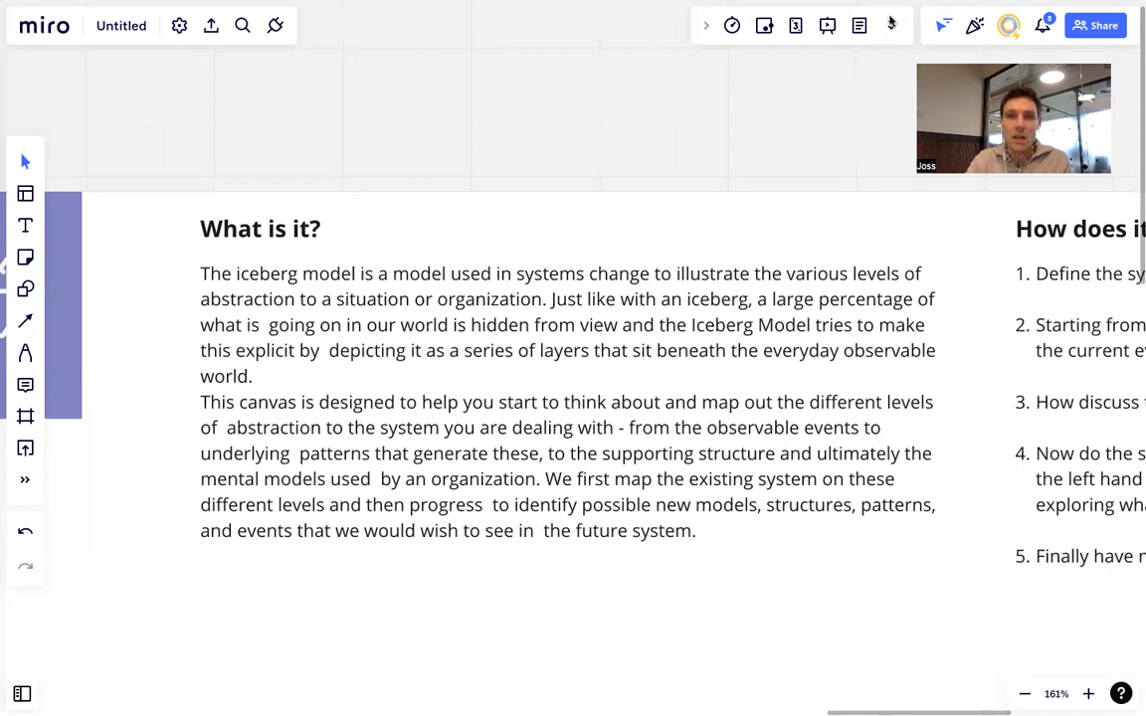
pyautogui.moveTo(859, 25)
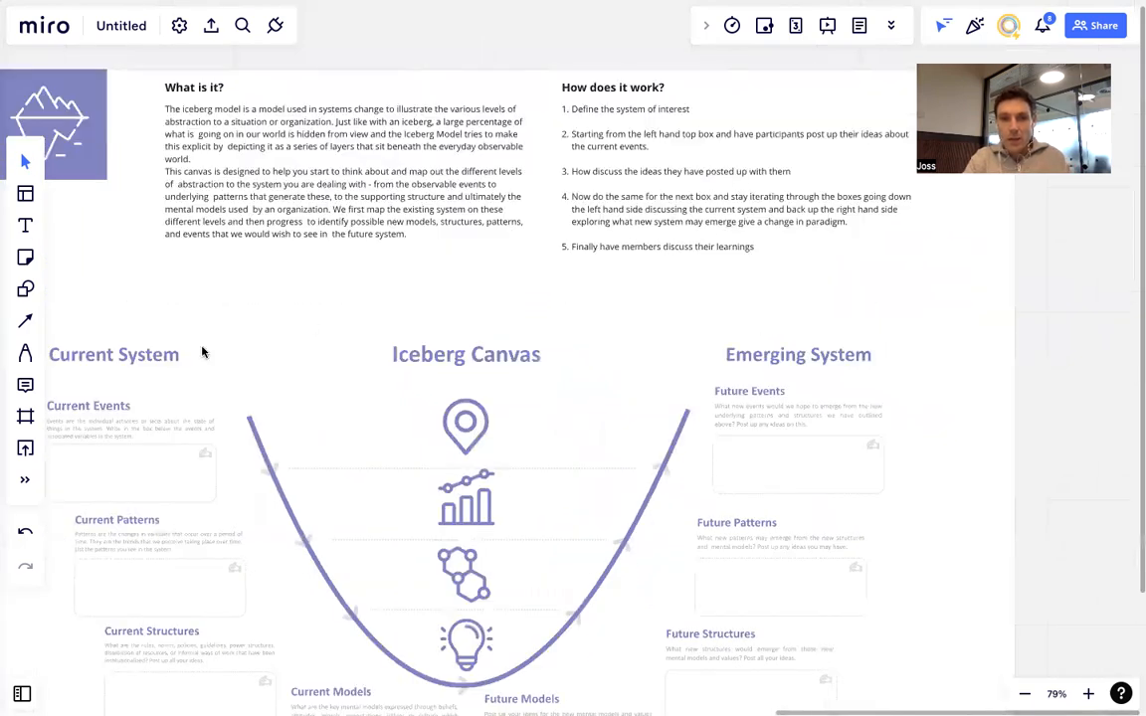
pyautogui.click(25, 255)
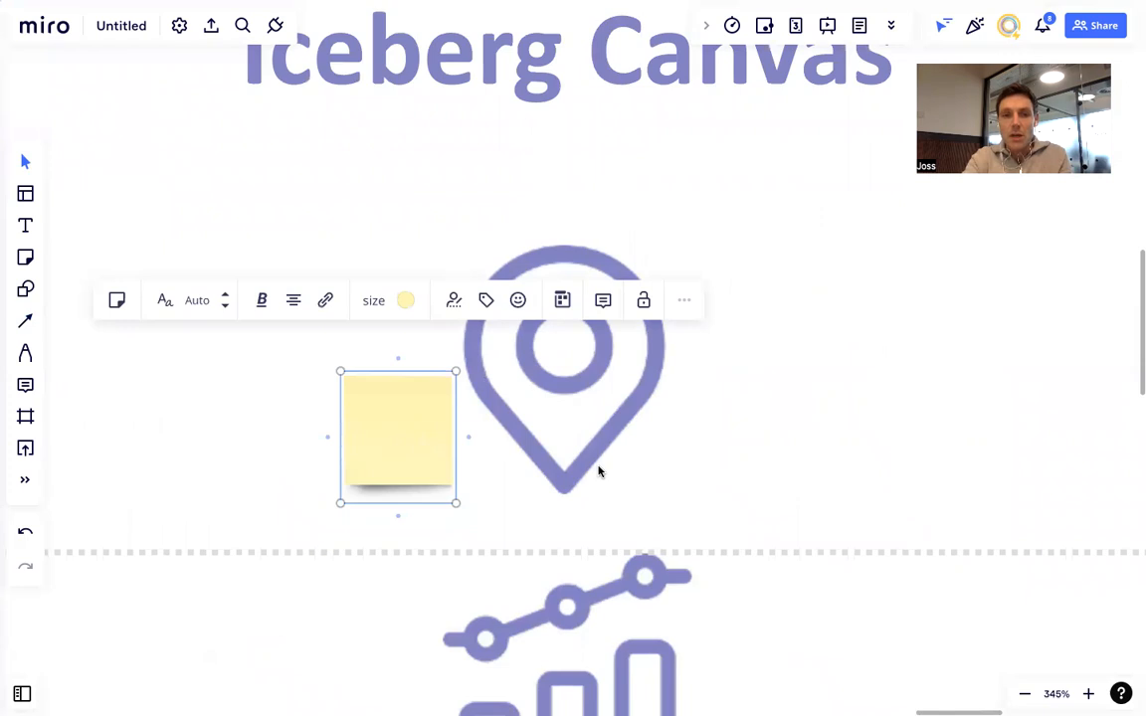
# Type 'Immigration in South of Spain' into the note, correcting the misspelling.
pyautogui.write('Mi')
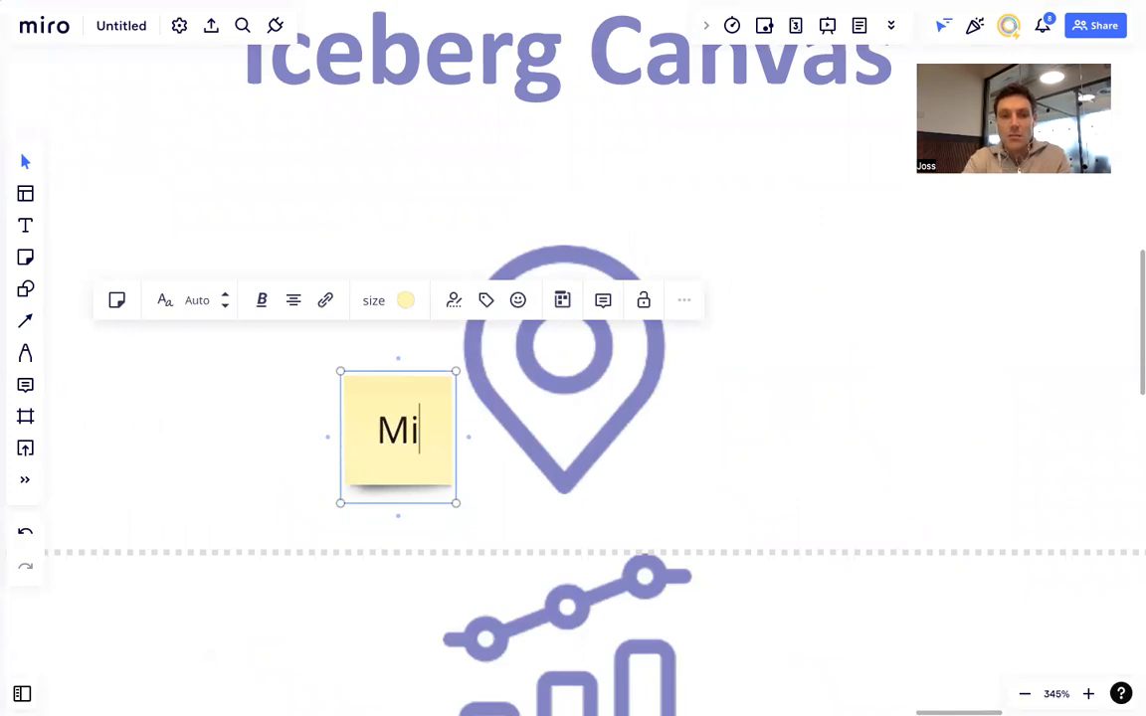
pyautogui.write('ga')
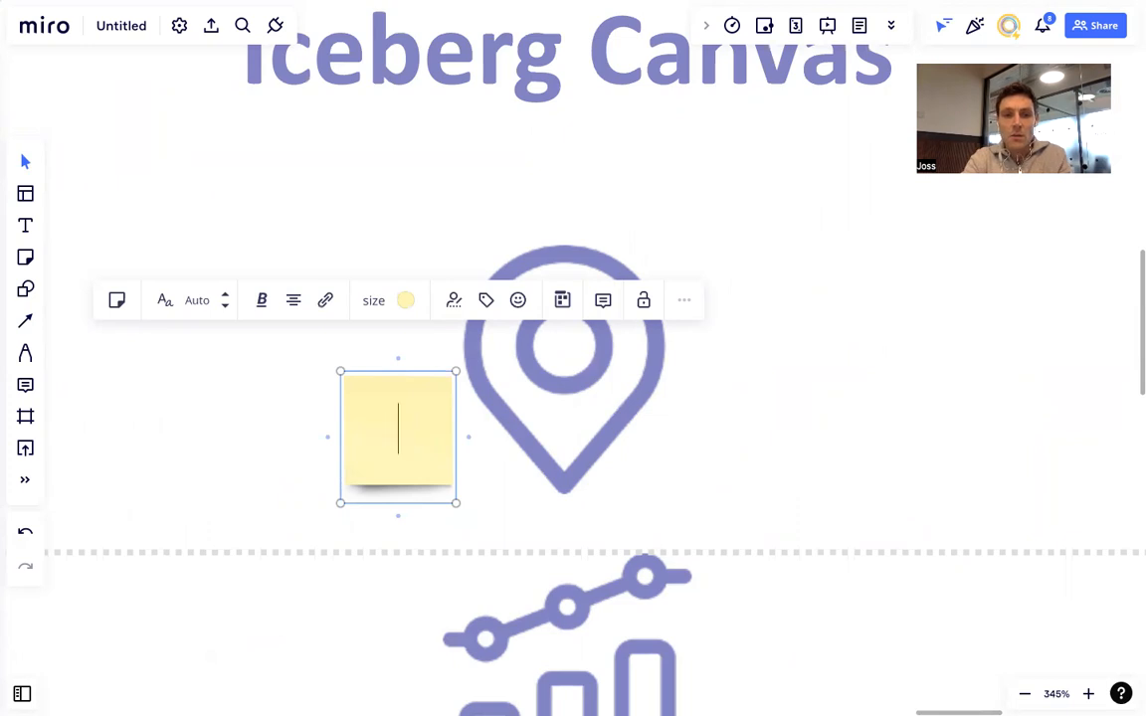
pyautogui.write('Imigration in')
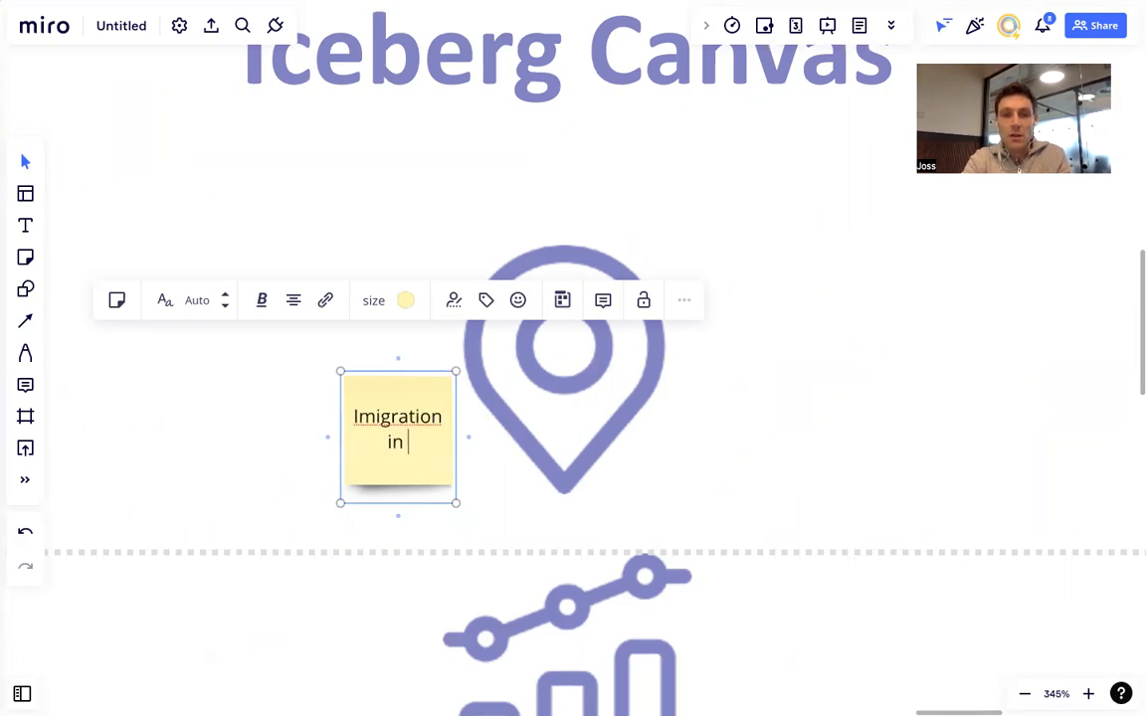
pyautogui.write('South')
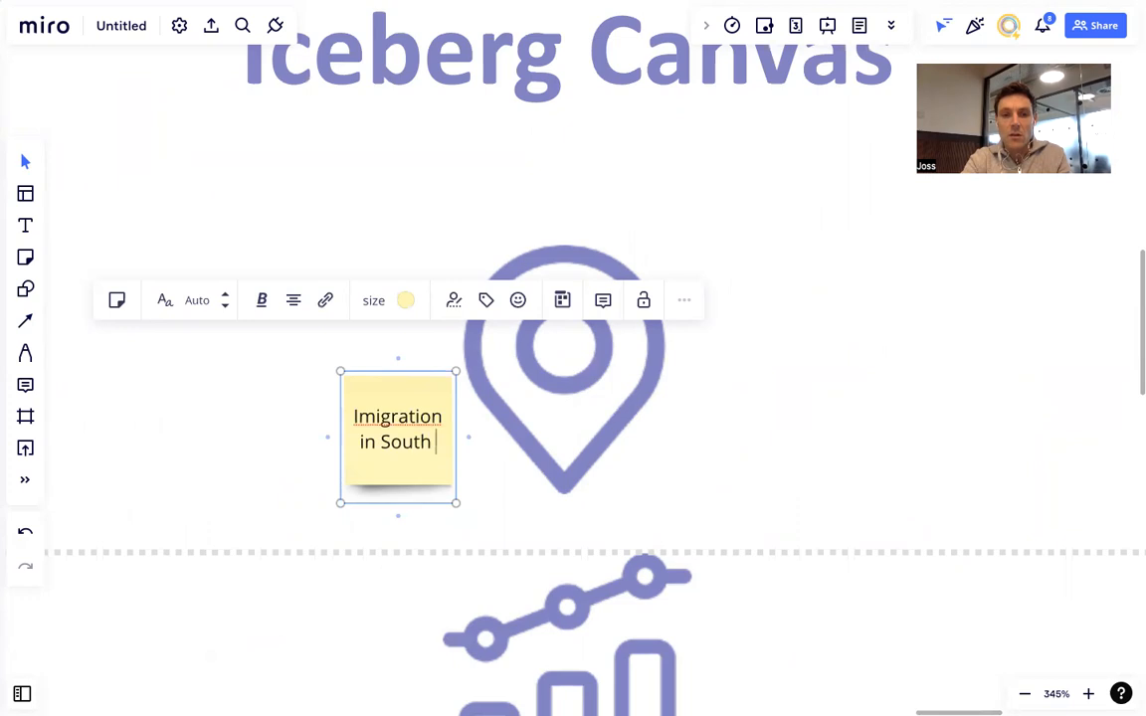
pyautogui.write('of Spain')
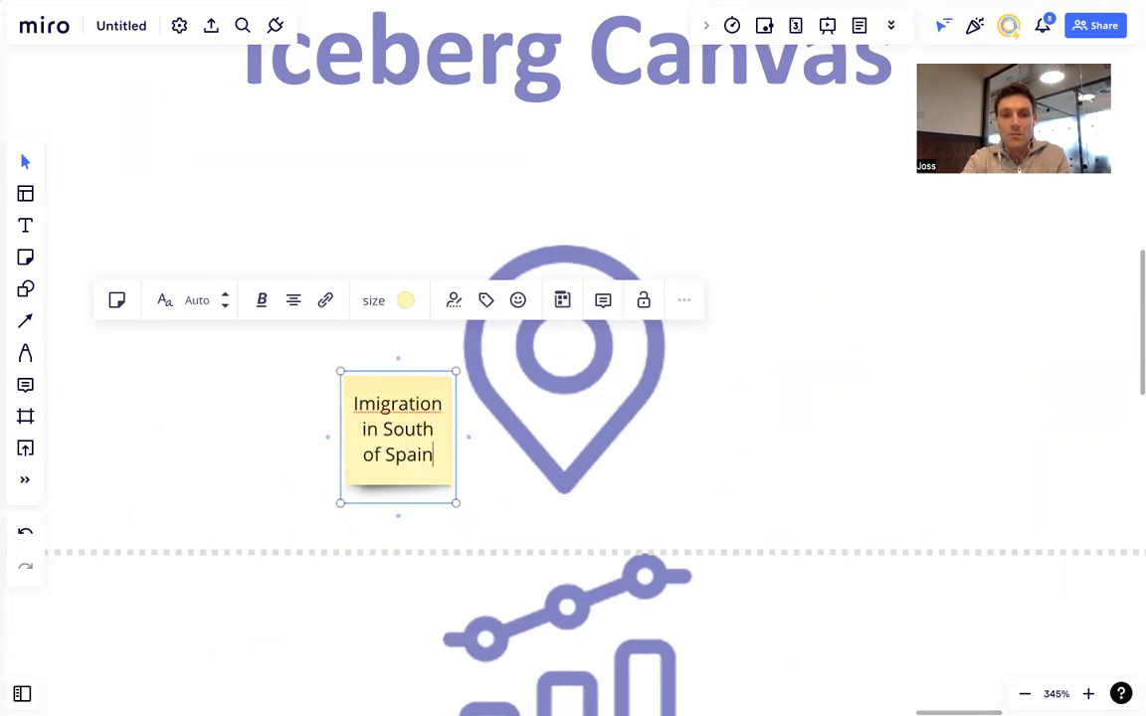
pyautogui.rightClick(397, 403)
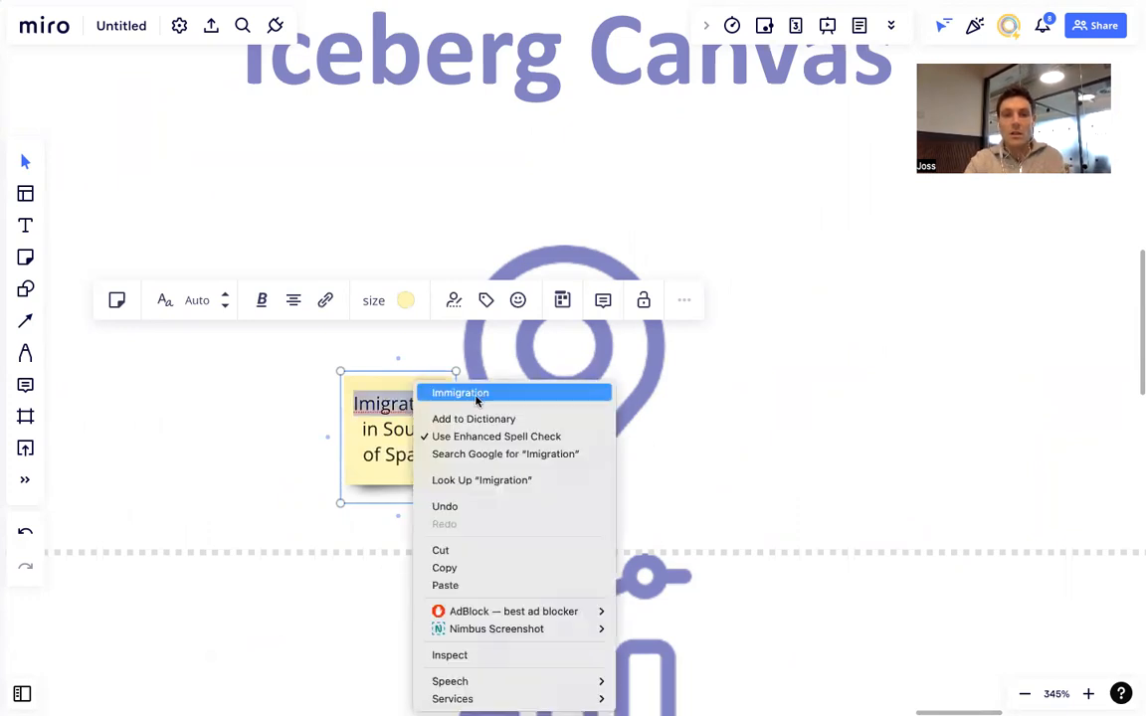
pyautogui.click(460, 392)
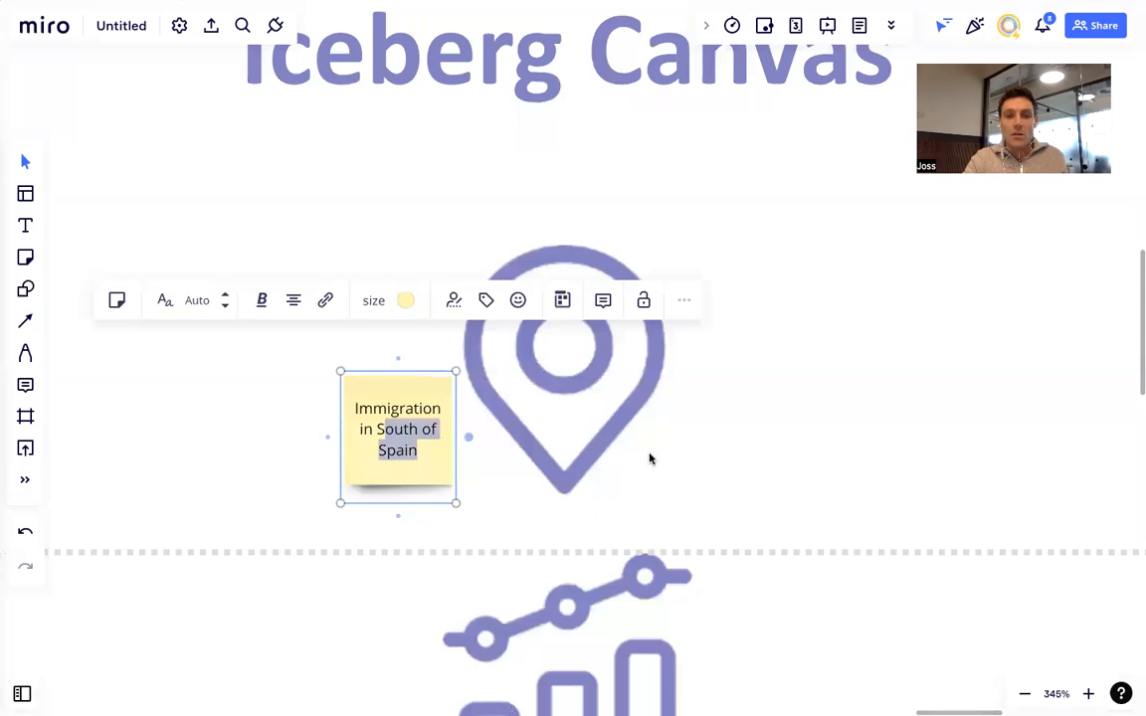
# Drag the Spain note onto the pin icon, then add a sticky note in Current Events.
pyautogui.moveTo(398, 438); pyautogui.dragTo(557, 182)
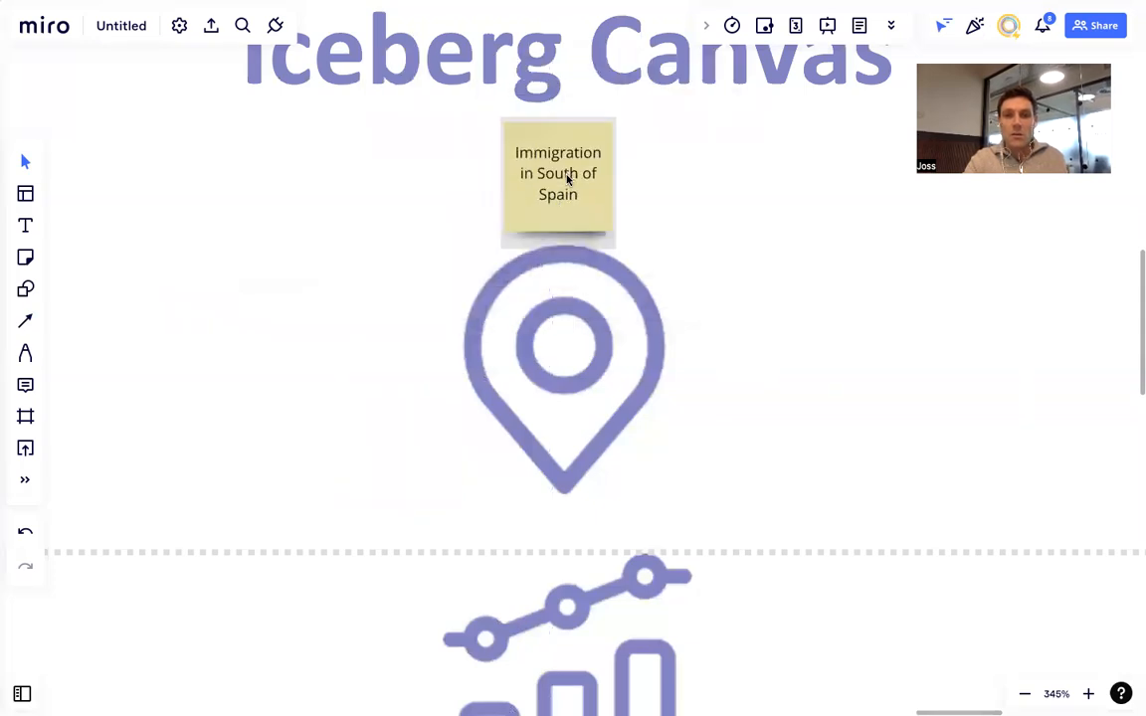
pyautogui.moveTo(558, 182); pyautogui.dragTo(573, 344)
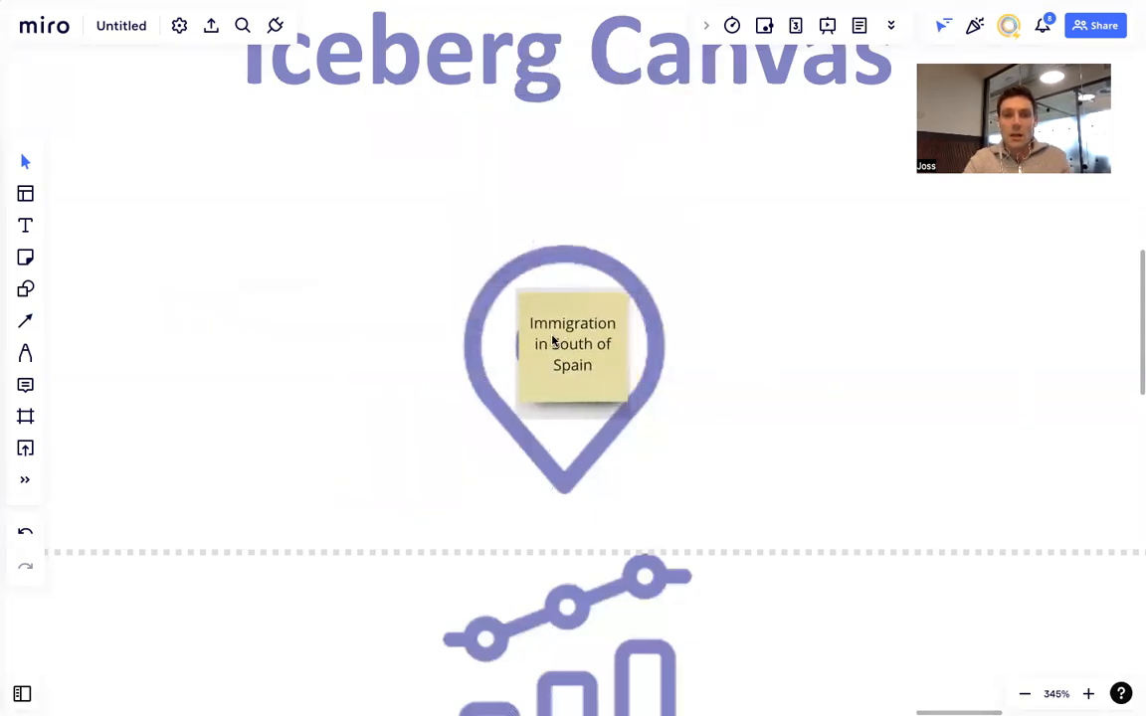
pyautogui.scroll(-3)
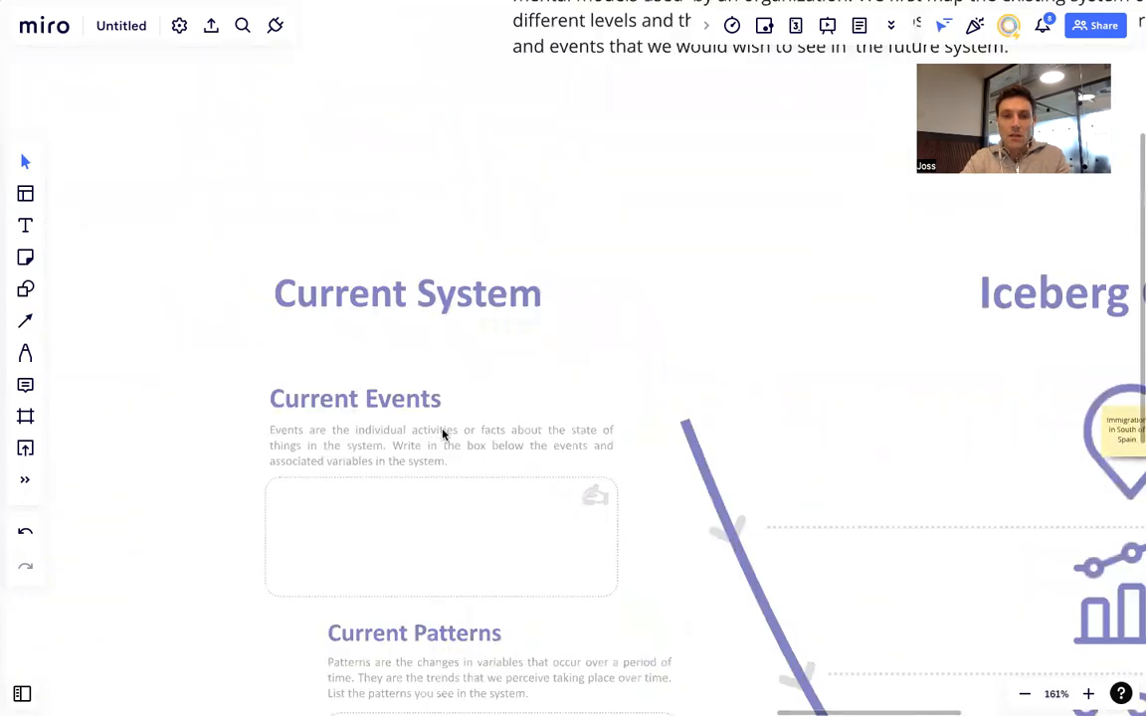
pyautogui.click(25, 256)
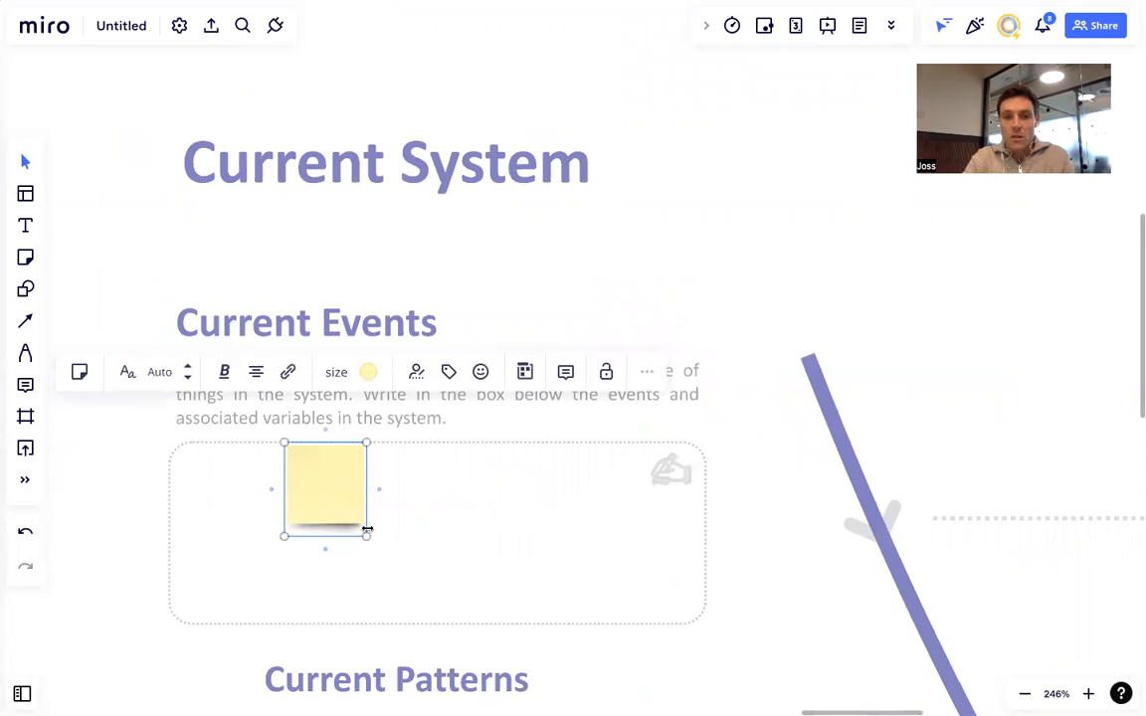
# Shrink the Current Events note and type the North African migrant fruit-pickers event.
pyautogui.moveTo(367, 532); pyautogui.dragTo(341, 508)
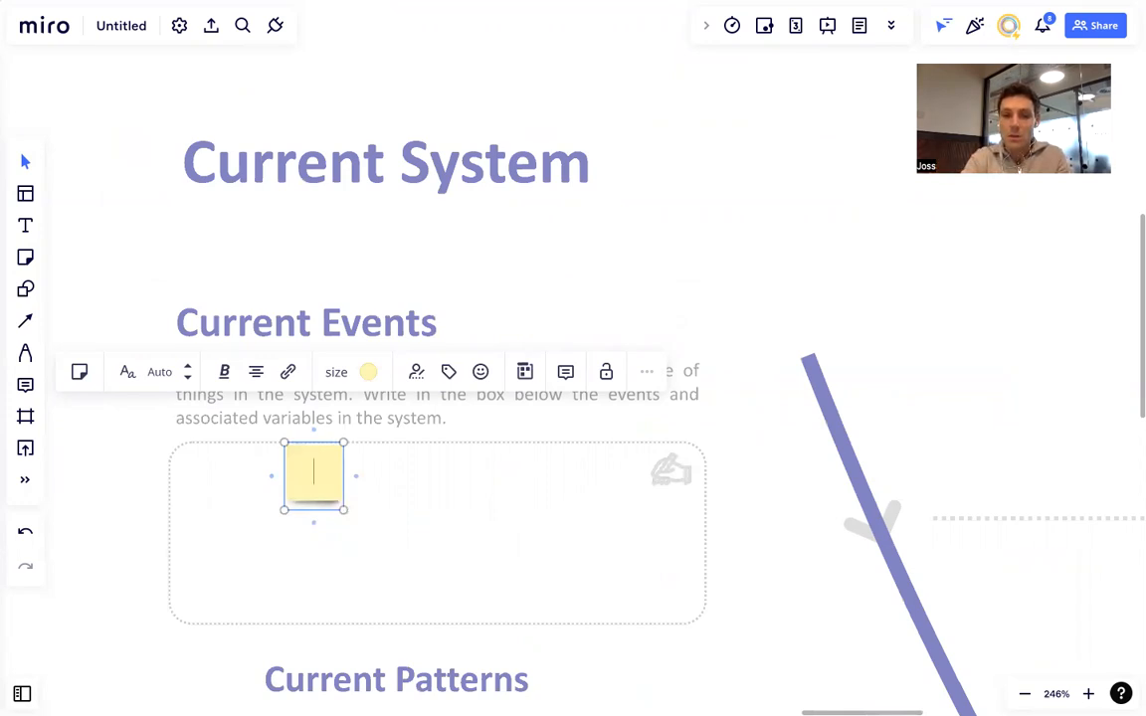
pyautogui.write('Migrant works')
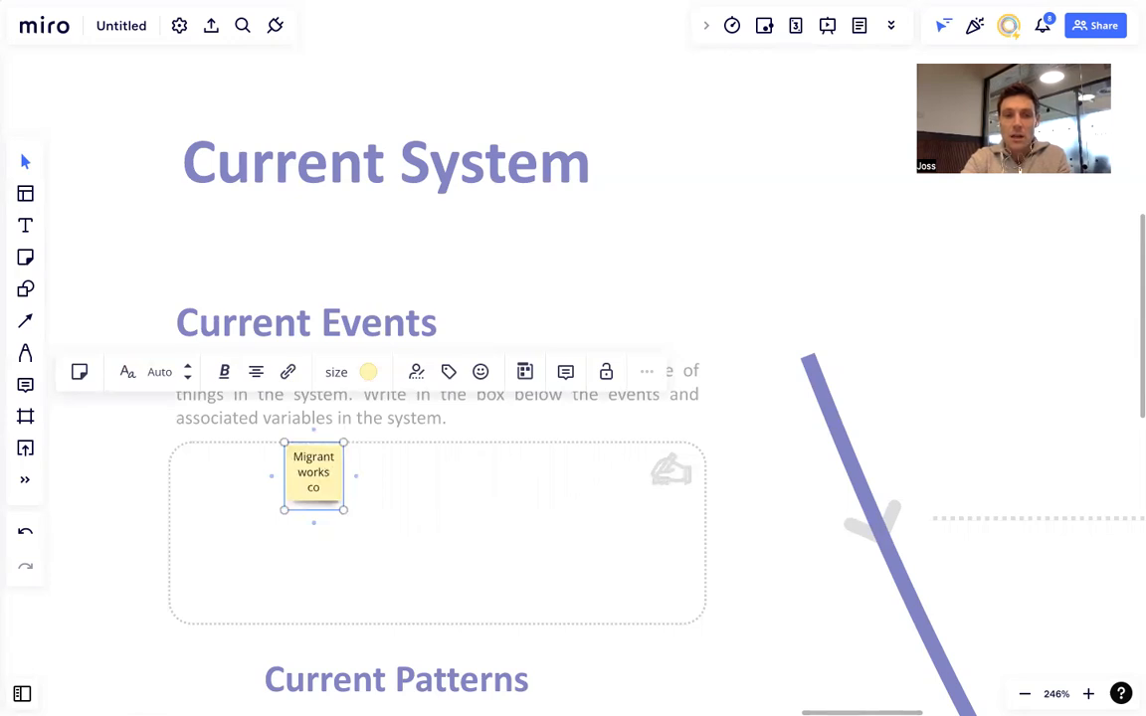
pyautogui.write('coming from north aifrca to pick g')
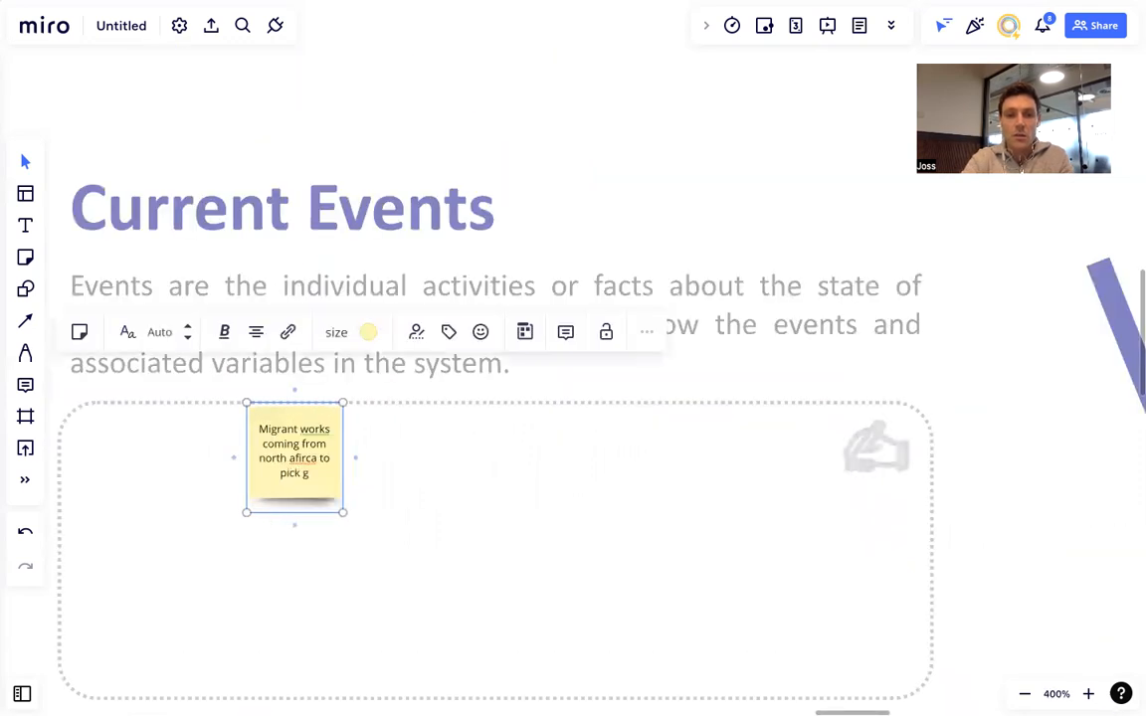
pyautogui.write('fruit in')
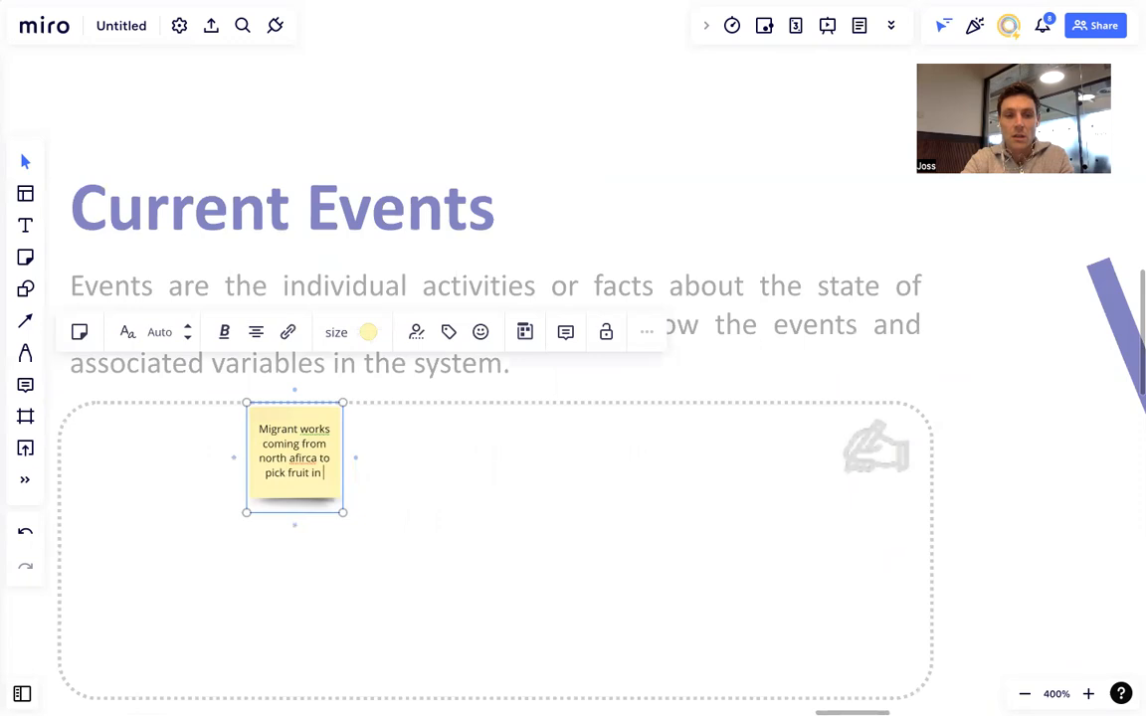
pyautogui.write('summer treated badly')
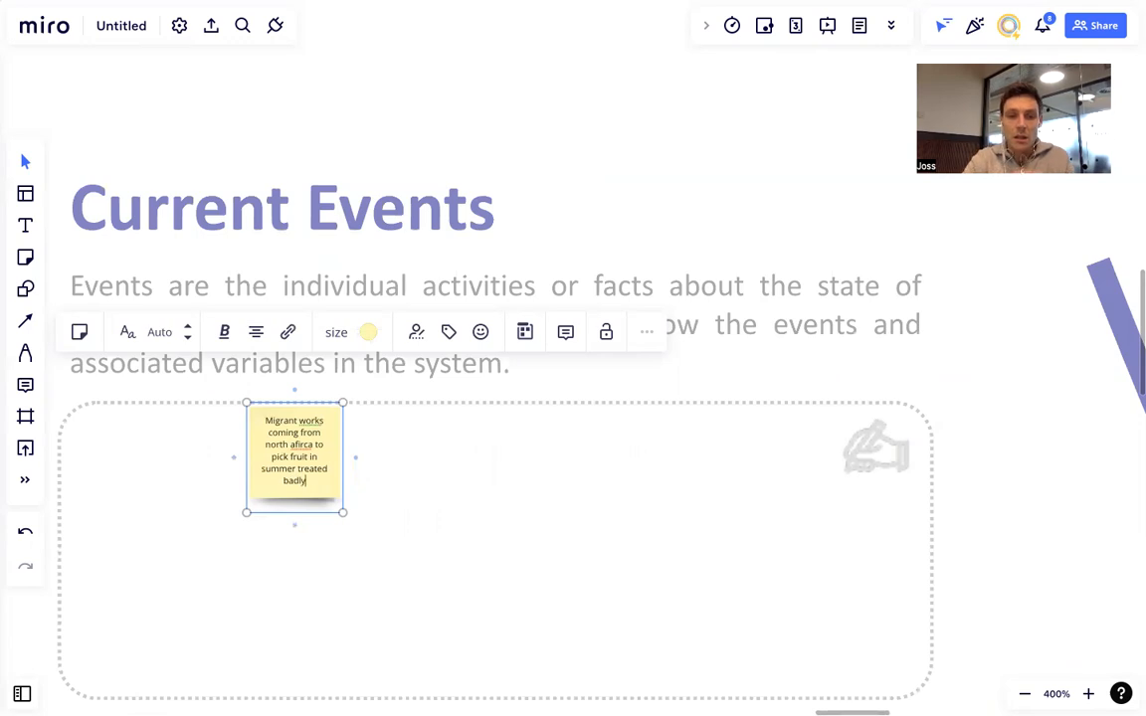
pyautogui.rightClick(293, 444)
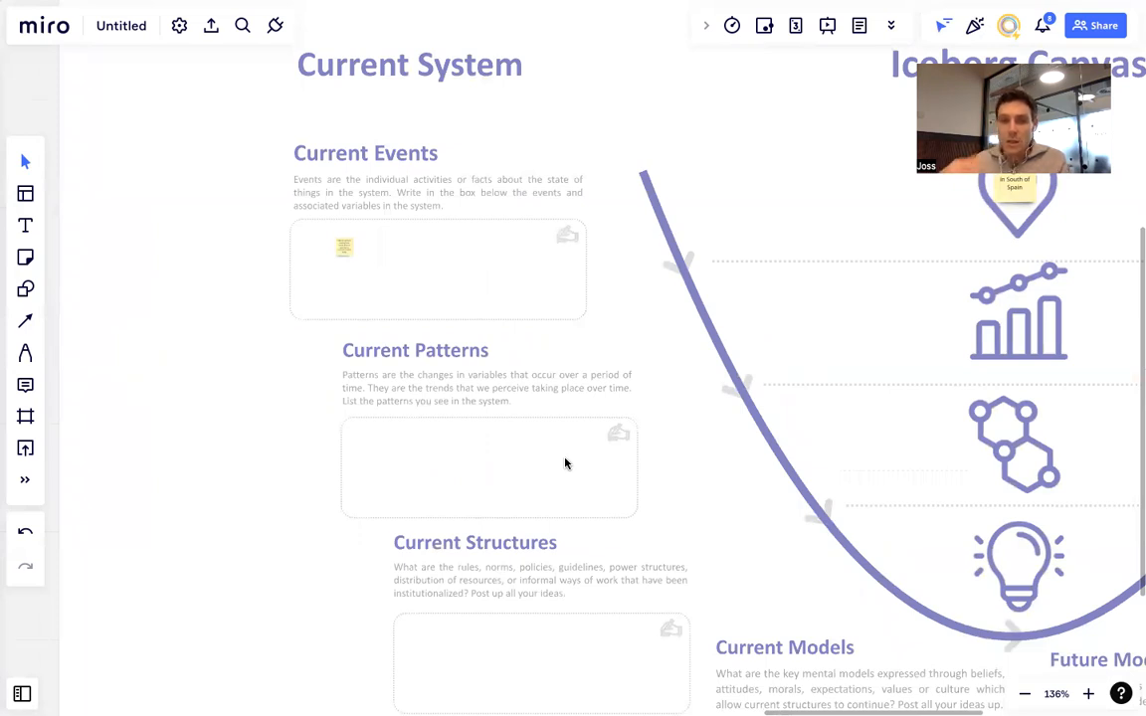
pyautogui.moveTo(687, 412)
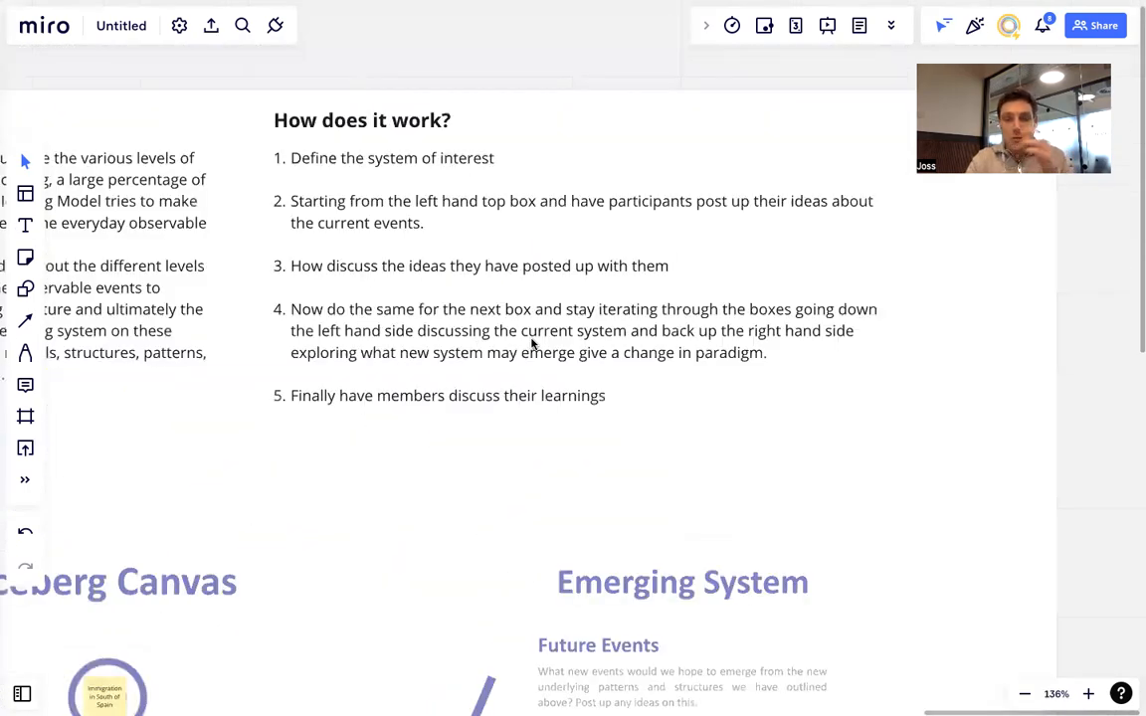
pyautogui.scroll(-3)
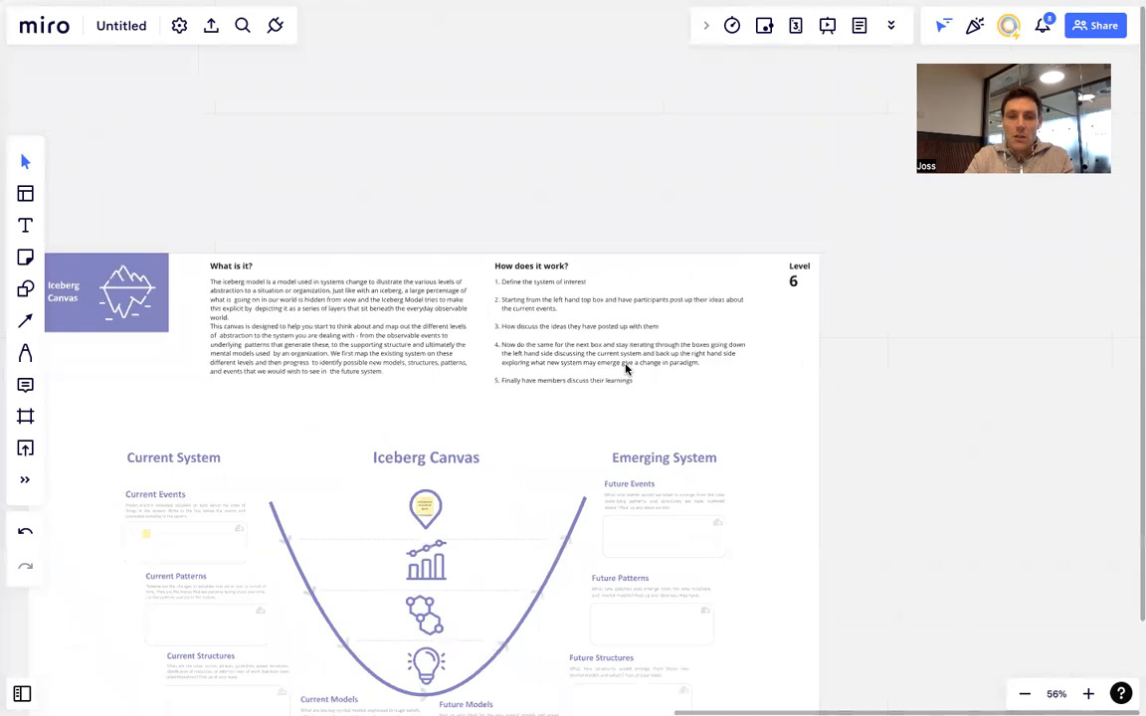
pyautogui.scroll(-3)
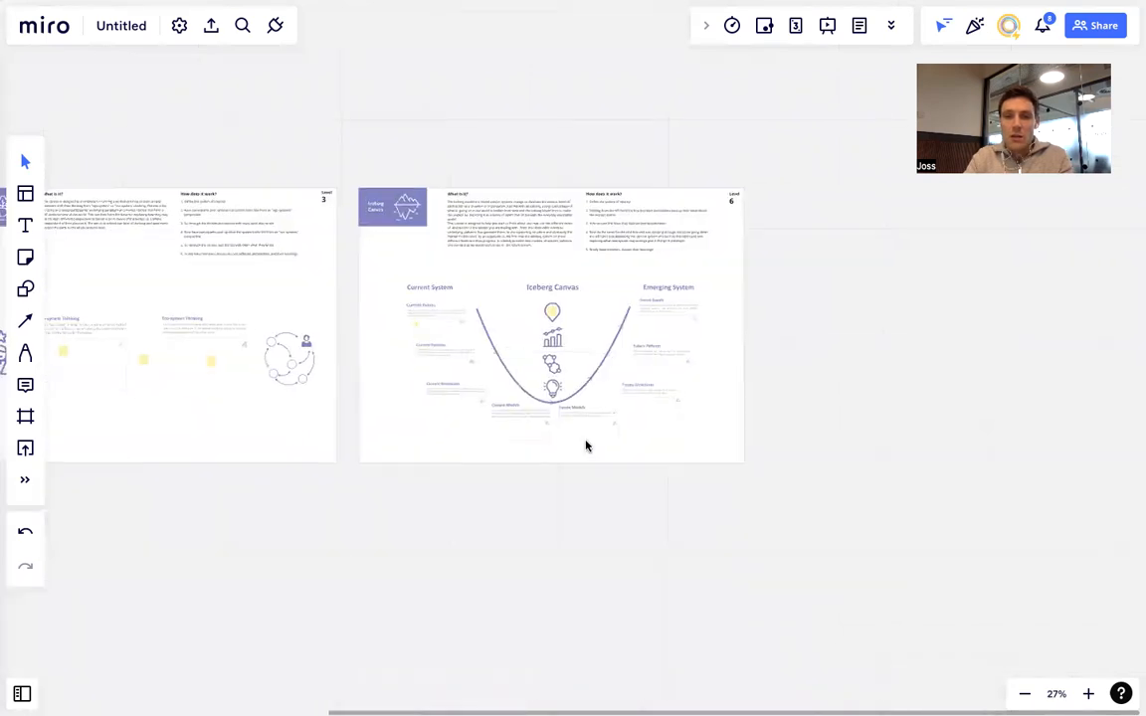